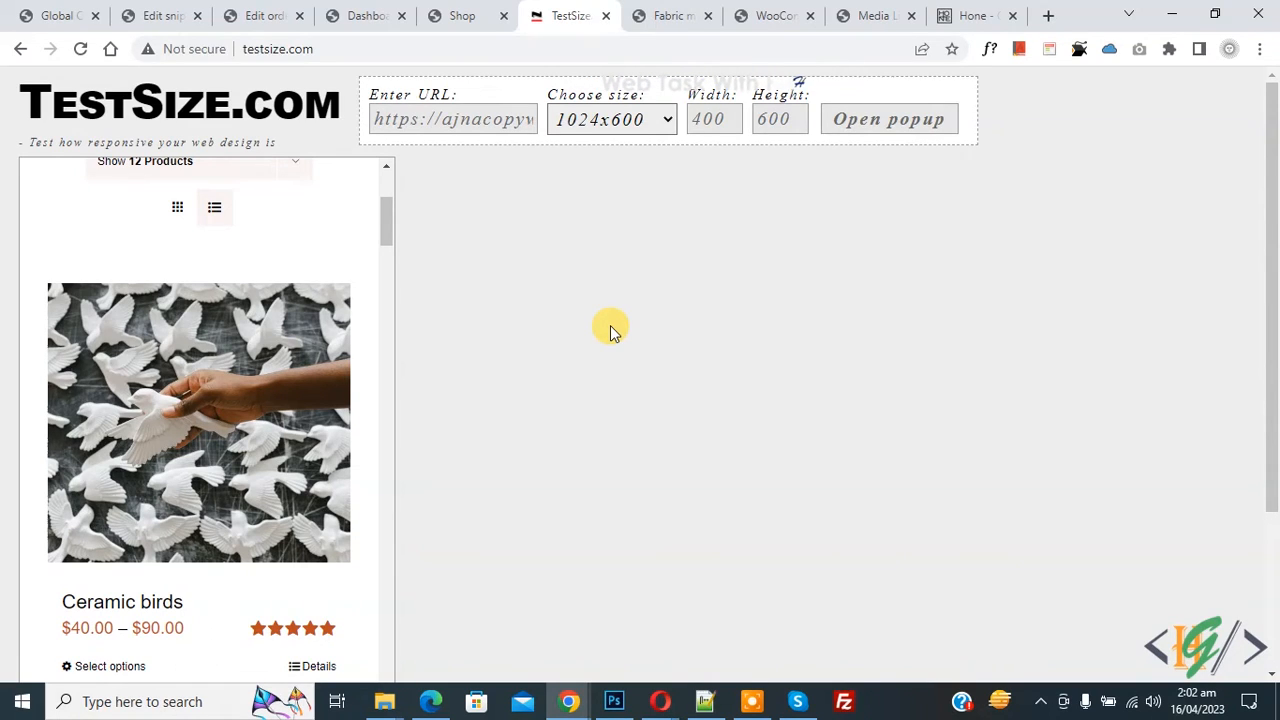
pyautogui.moveTo(584, 304)
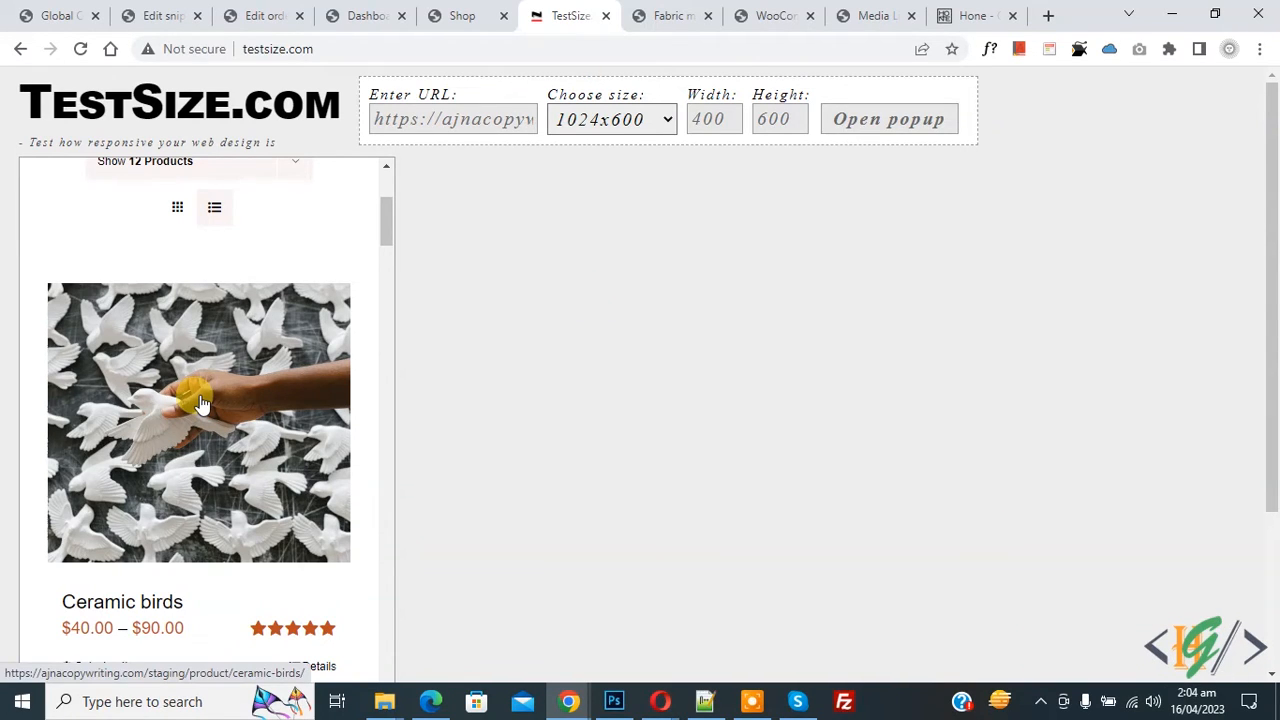
pyautogui.moveTo(212, 404)
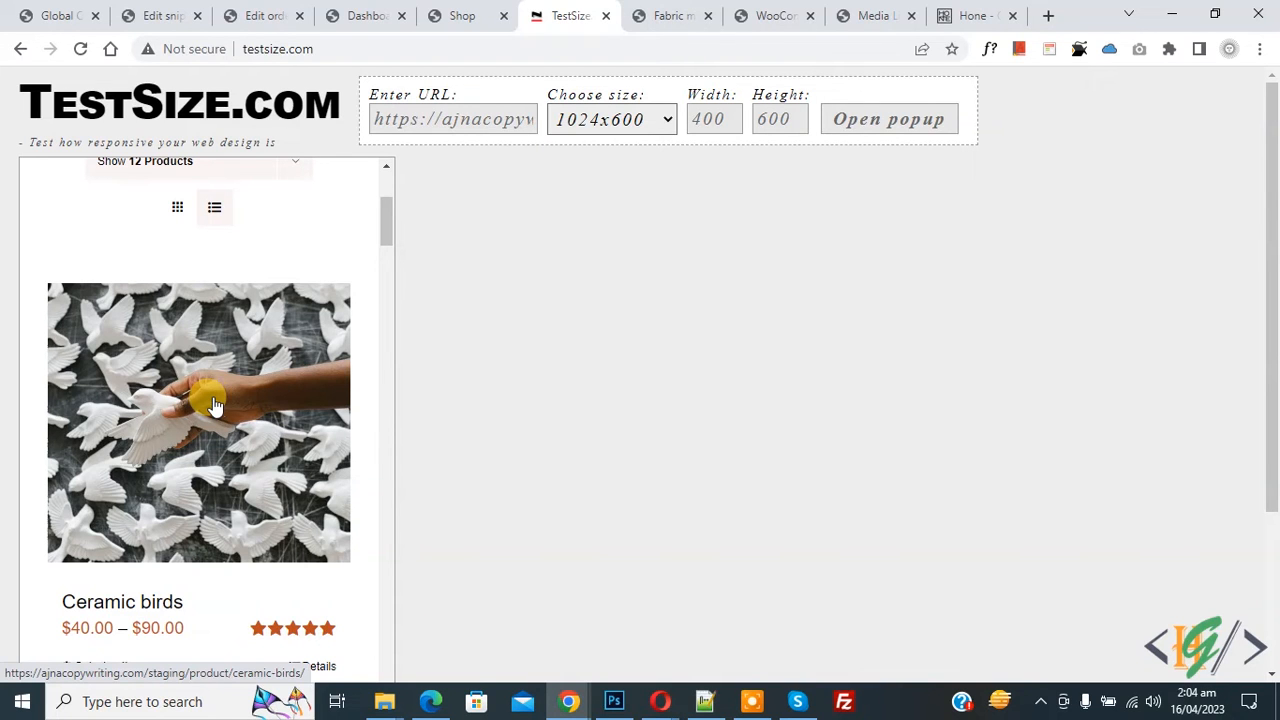
# Step: Reach Appearance > Customize > Additional CSS from the dashboard, then return to the phone preview
pyautogui.click(364, 16)
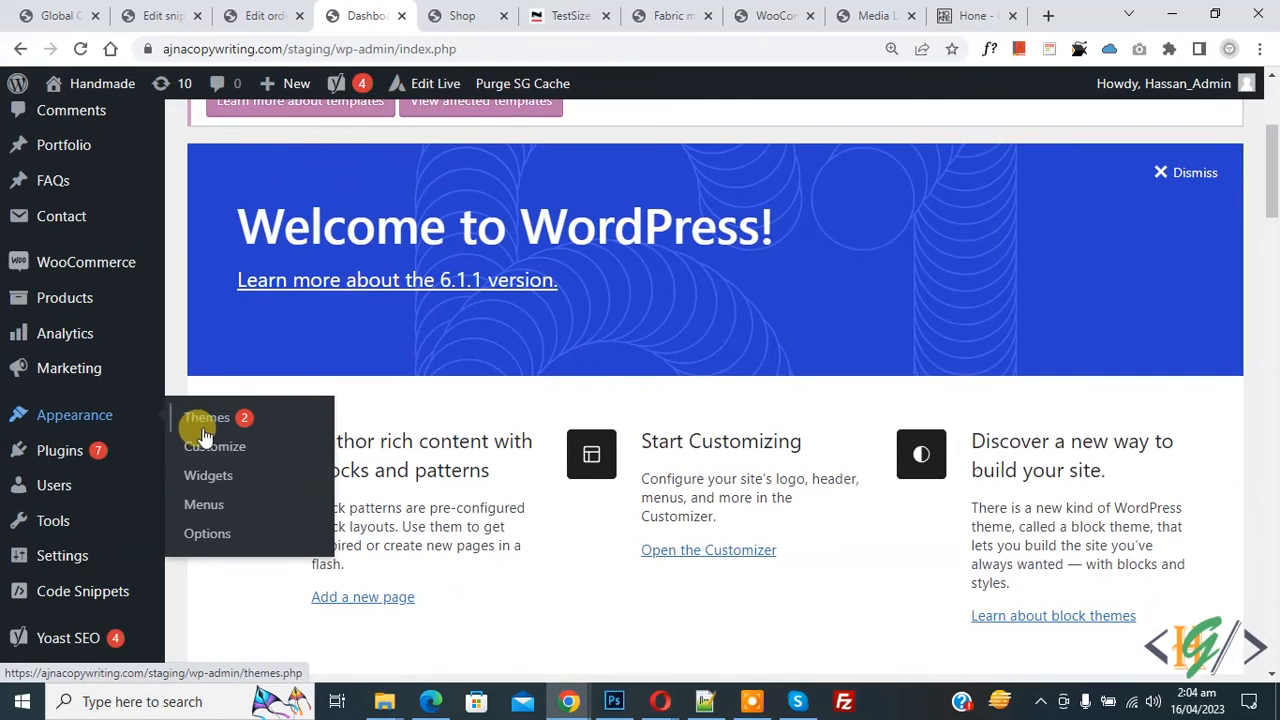
pyautogui.click(214, 446)
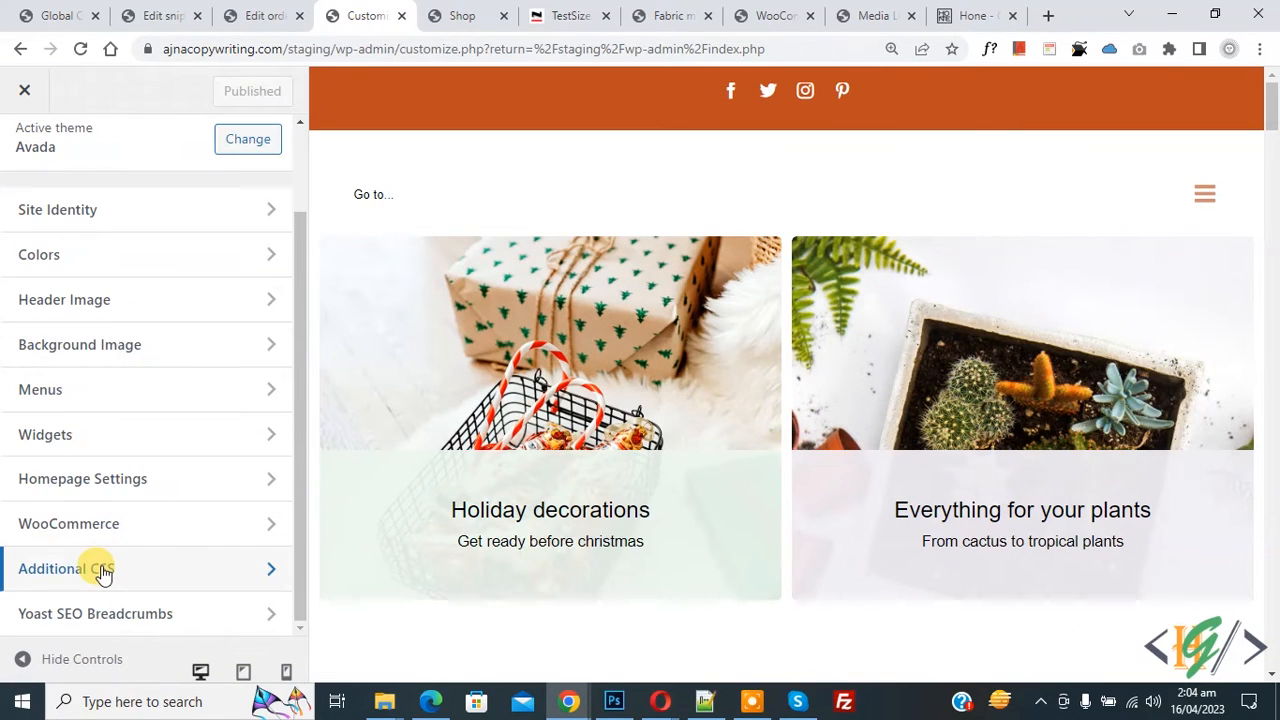
pyautogui.click(66, 568)
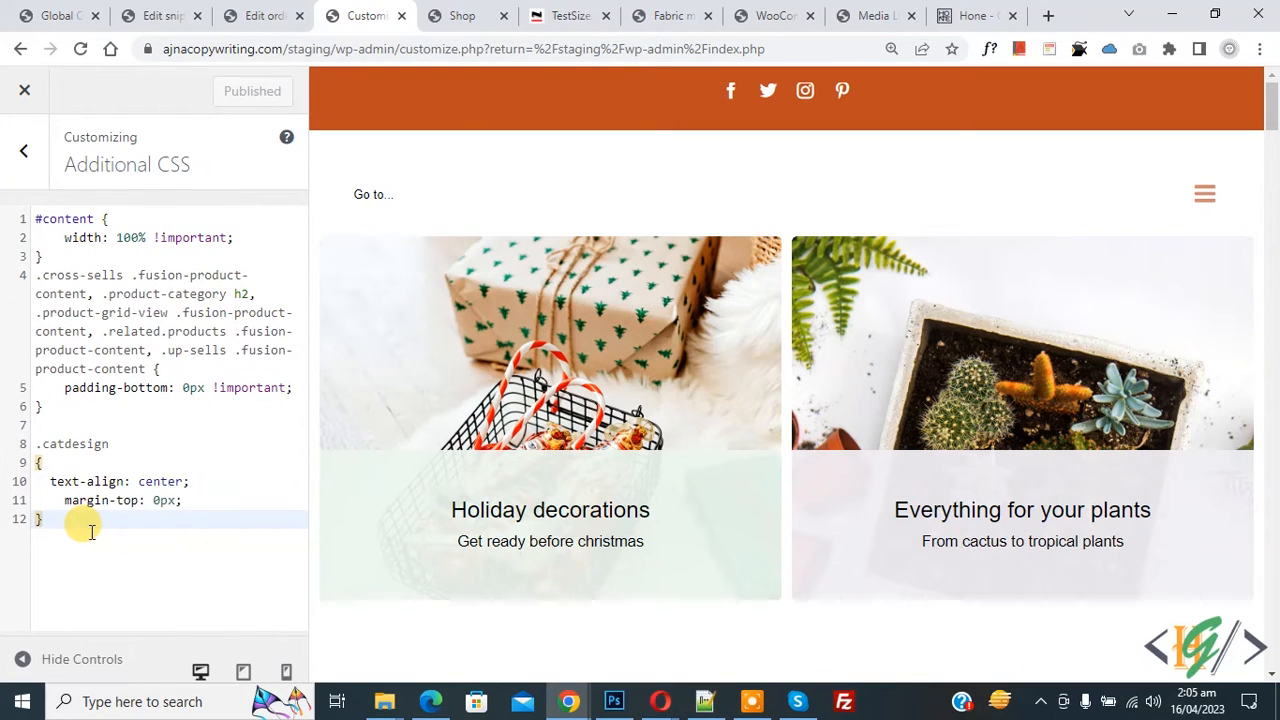
pyautogui.click(568, 16)
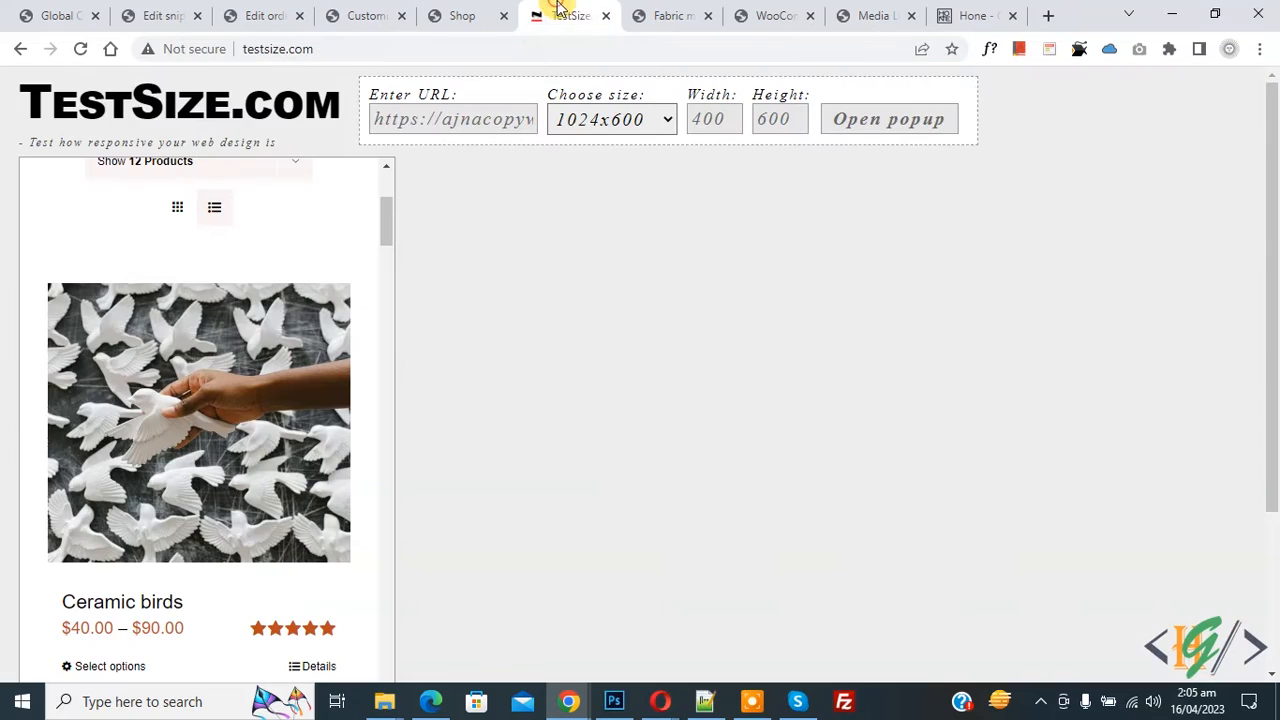
# Step: Inspect the Ceramic birds product image in the phone-width shop preview
pyautogui.rightClick(176, 360)
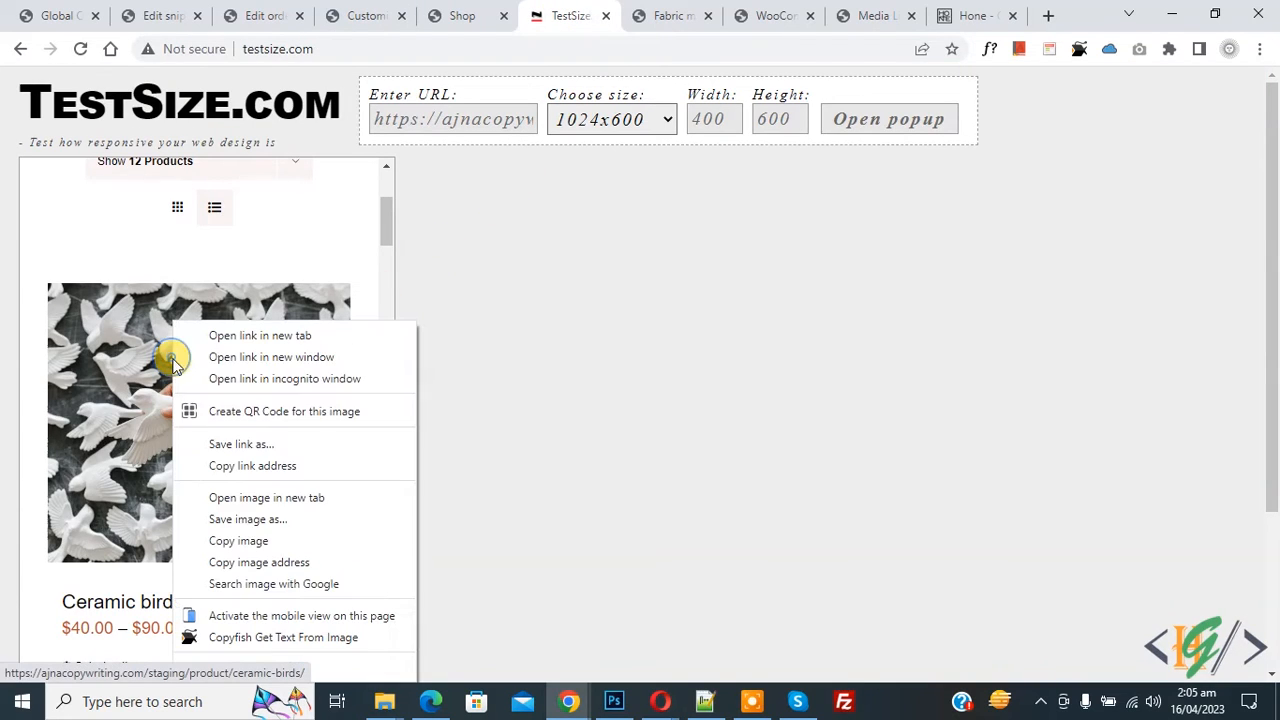
pyautogui.moveTo(268, 672)
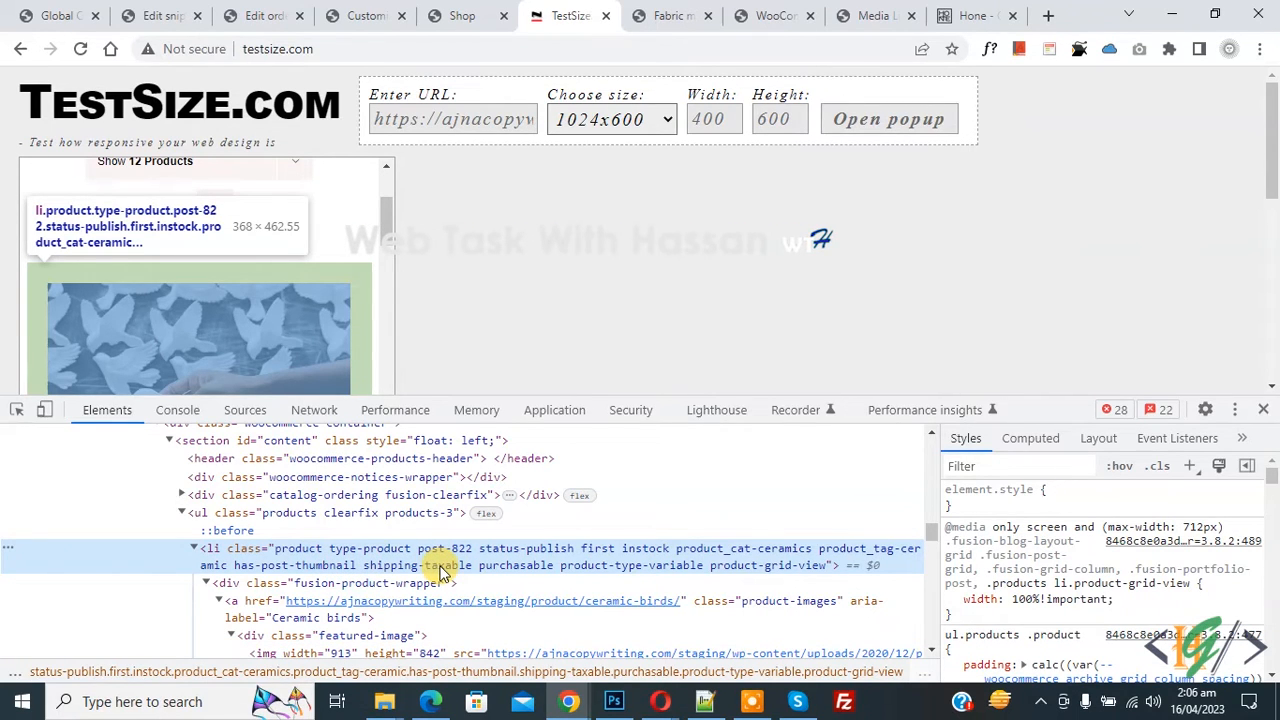
# Step: Set the li.product-grid-view rule to width 50% and add padding: 10px !important
pyautogui.click(952, 600)
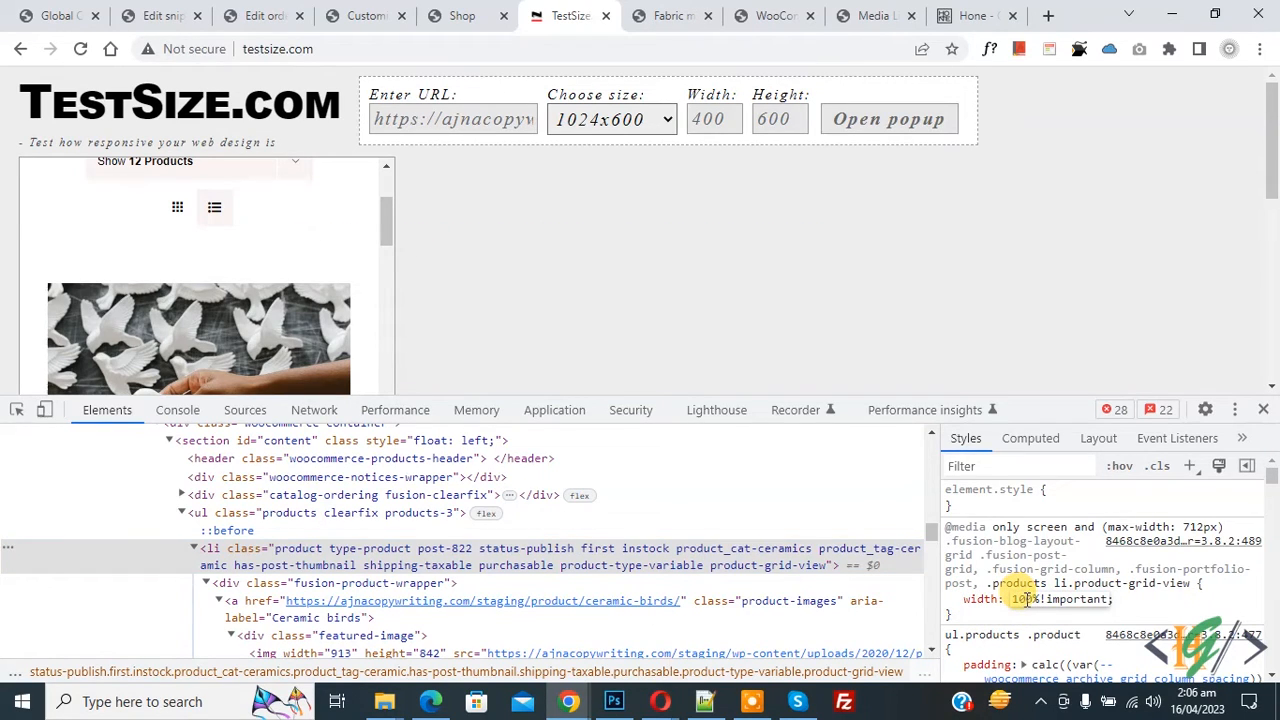
pyautogui.write('50%')
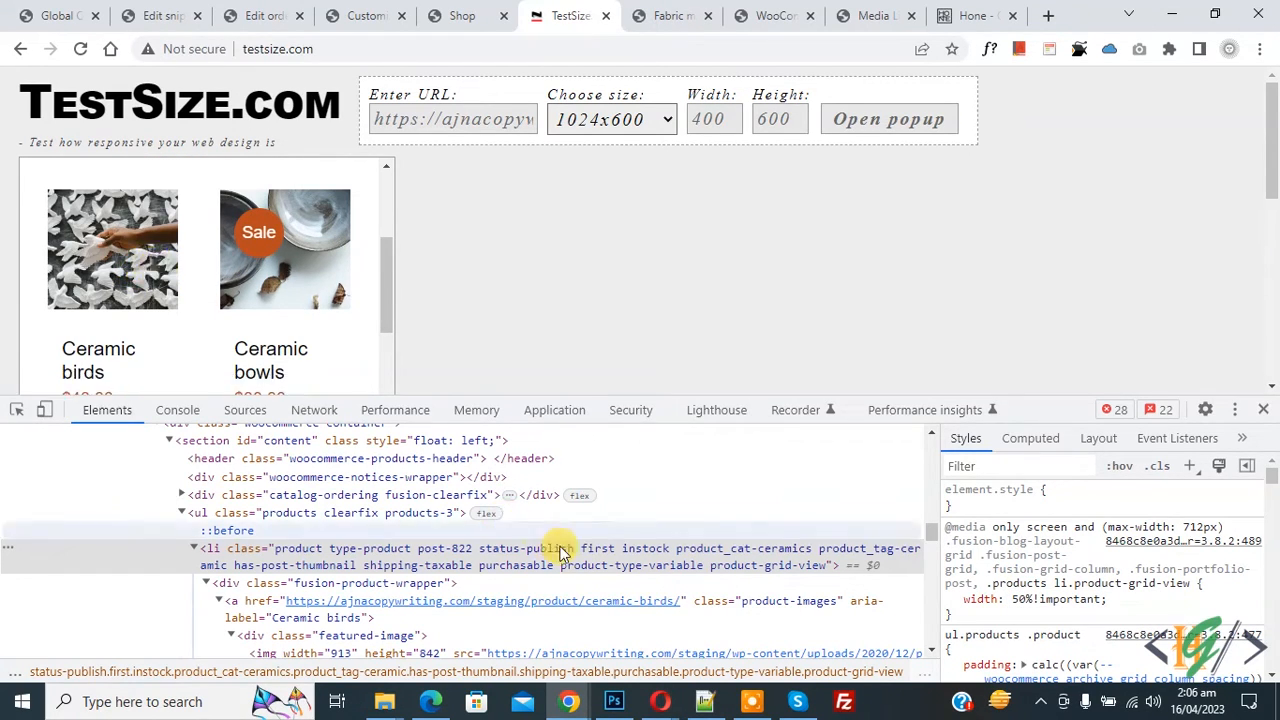
pyautogui.click(952, 600)
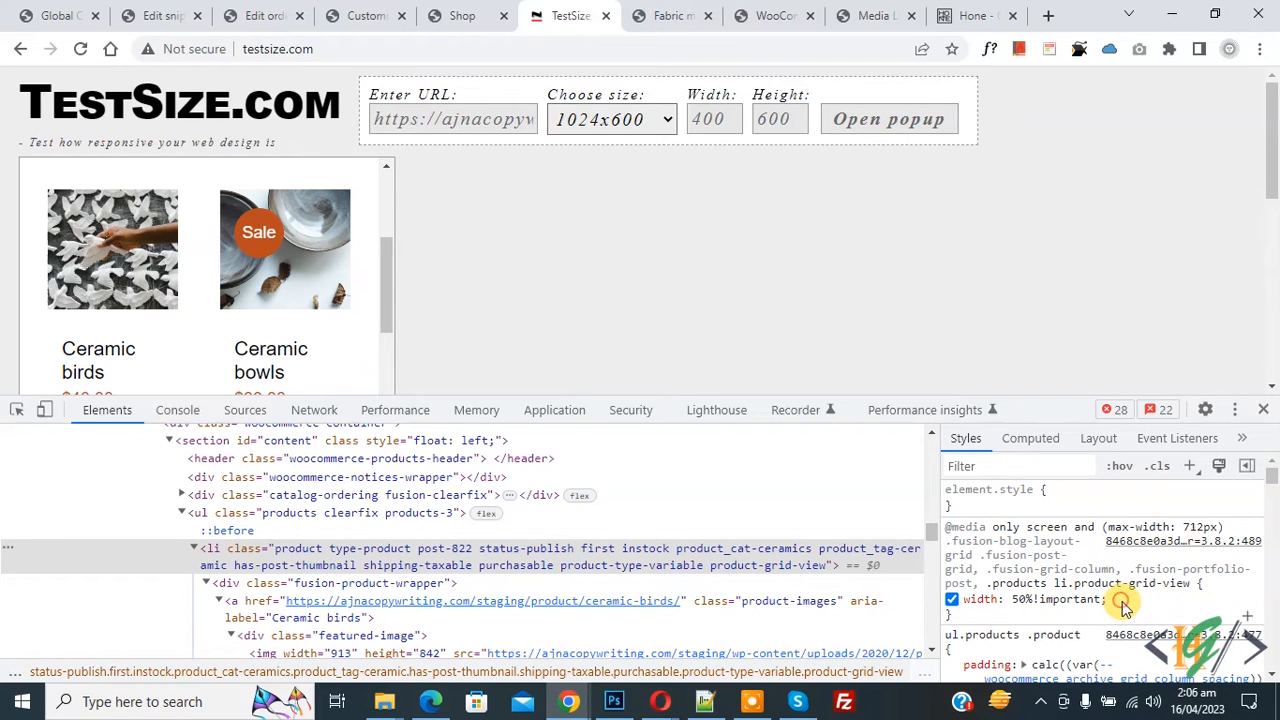
pyautogui.click(1120, 600)
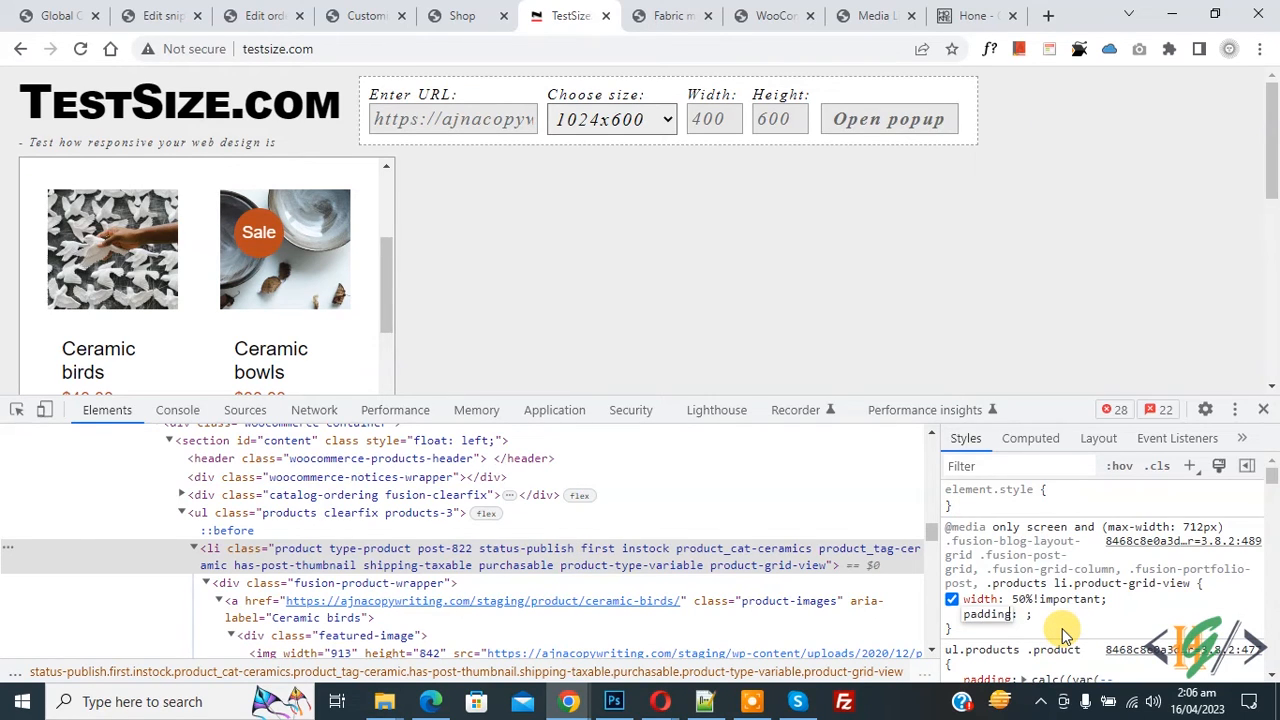
pyautogui.write('10px')
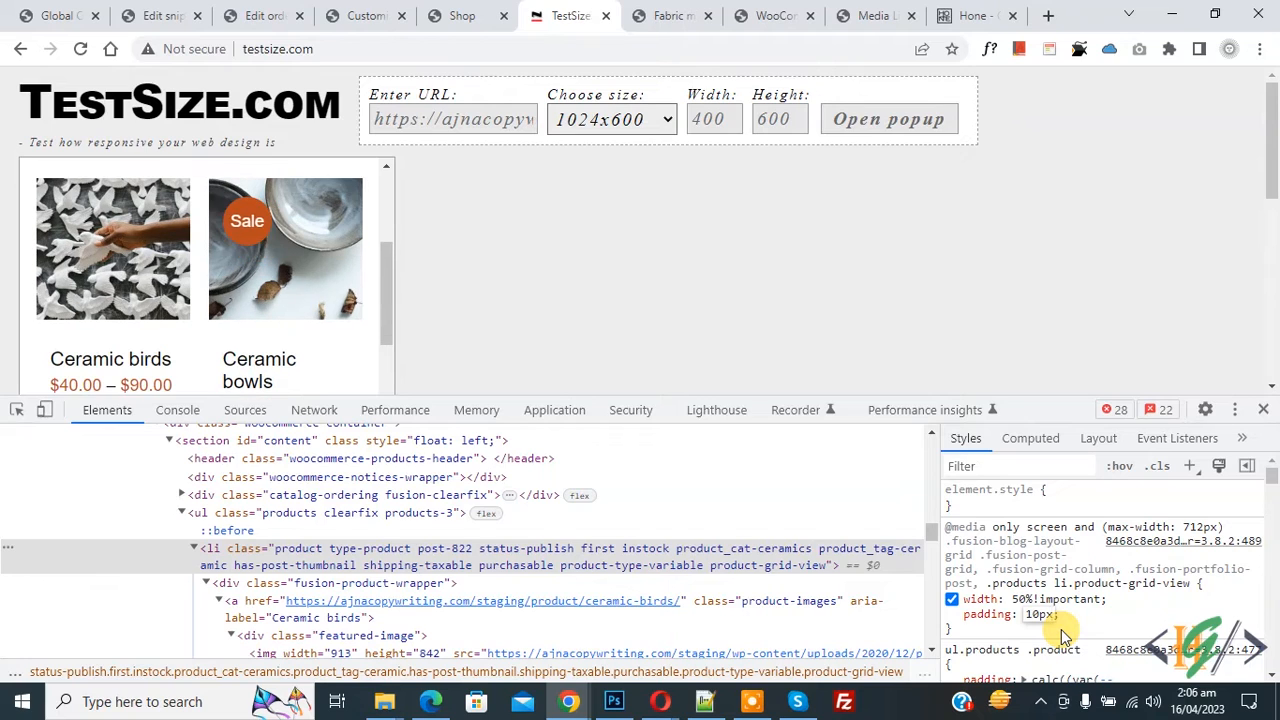
pyautogui.write('!important')
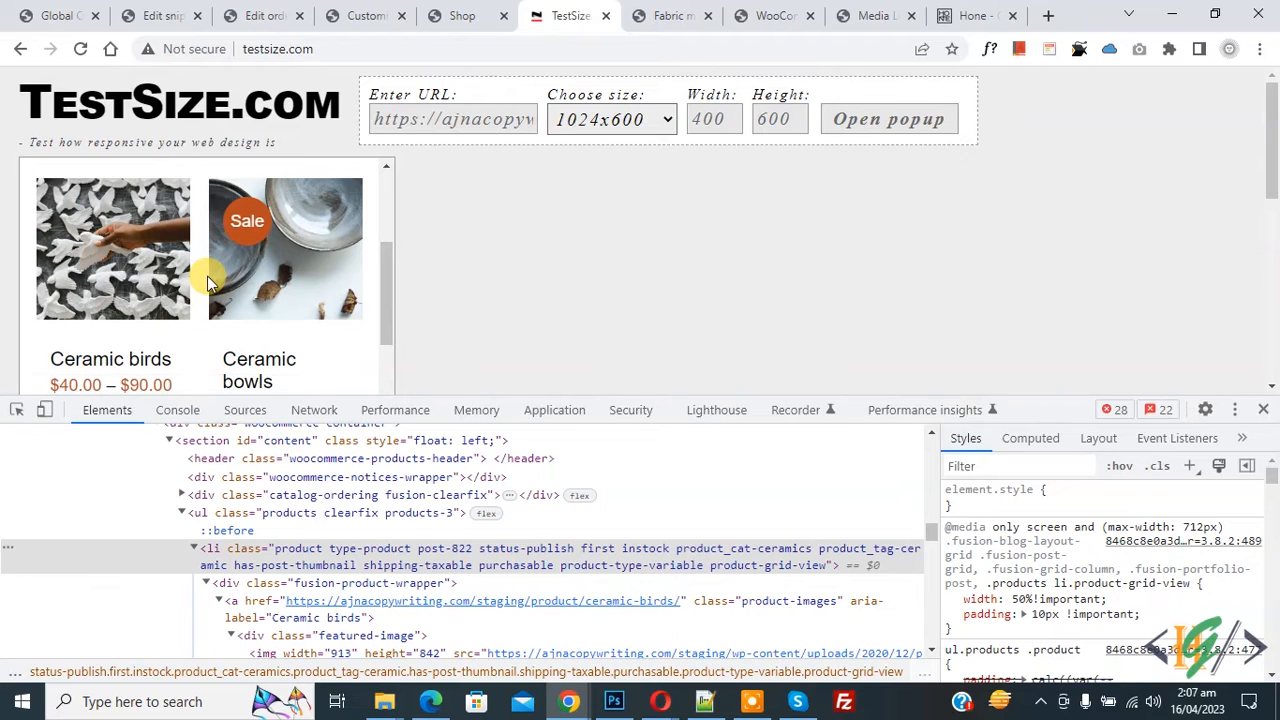
# Step: Publish a max-width 712px media query giving ul.products li.product width 50% and padding 10px !important
pyautogui.click(364, 16)
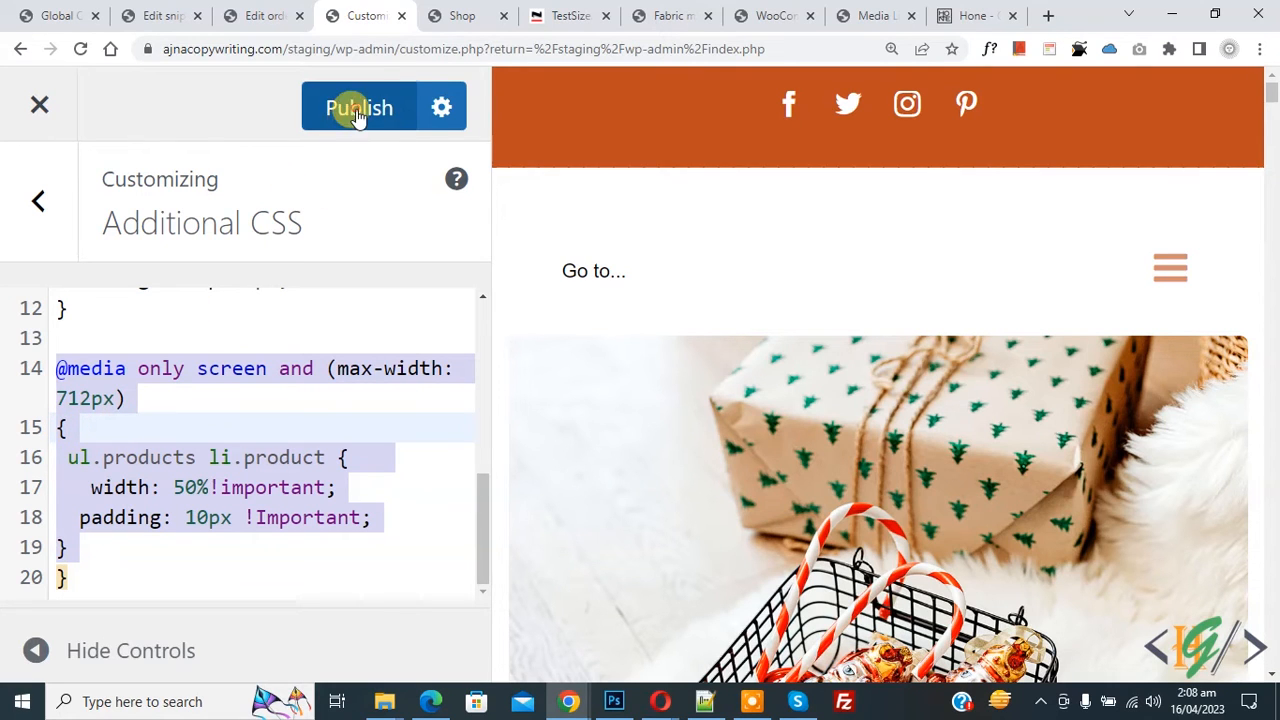
pyautogui.click(360, 108)
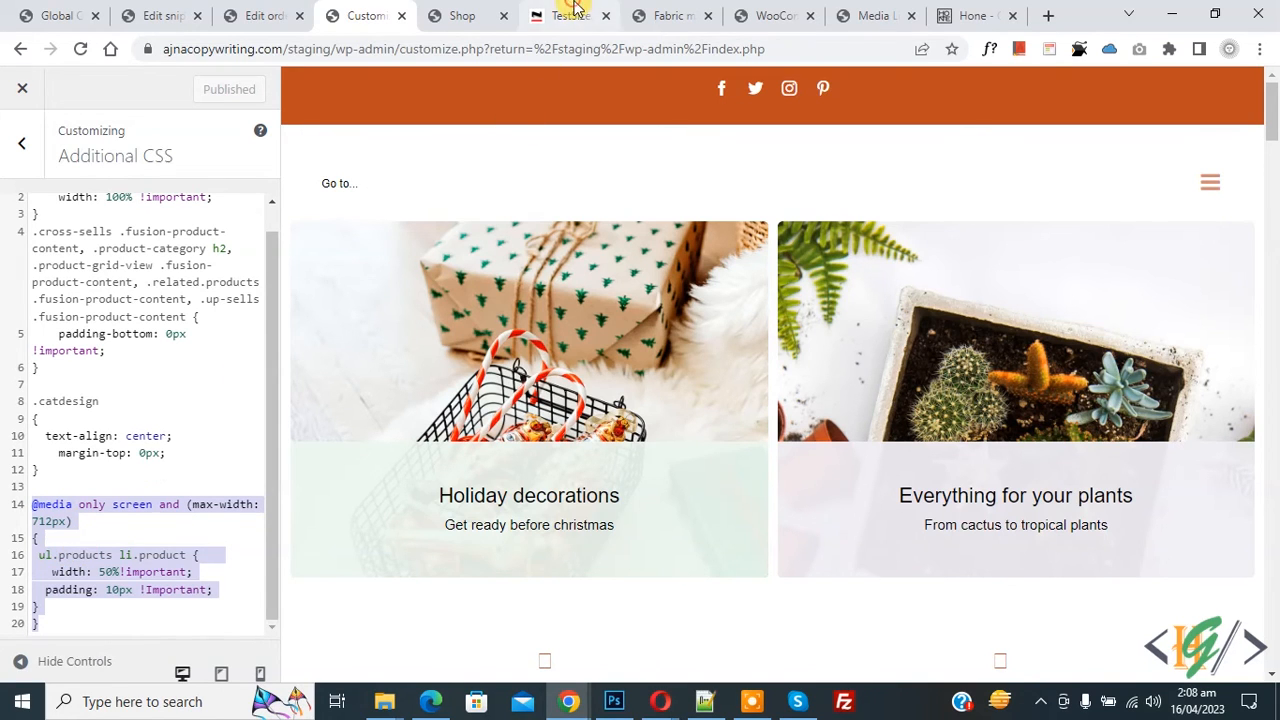
# Step: Reload the shop in the phone preview, check the 712px breakpoint in Additional CSS, and confirm two products per row
pyautogui.click(568, 16)
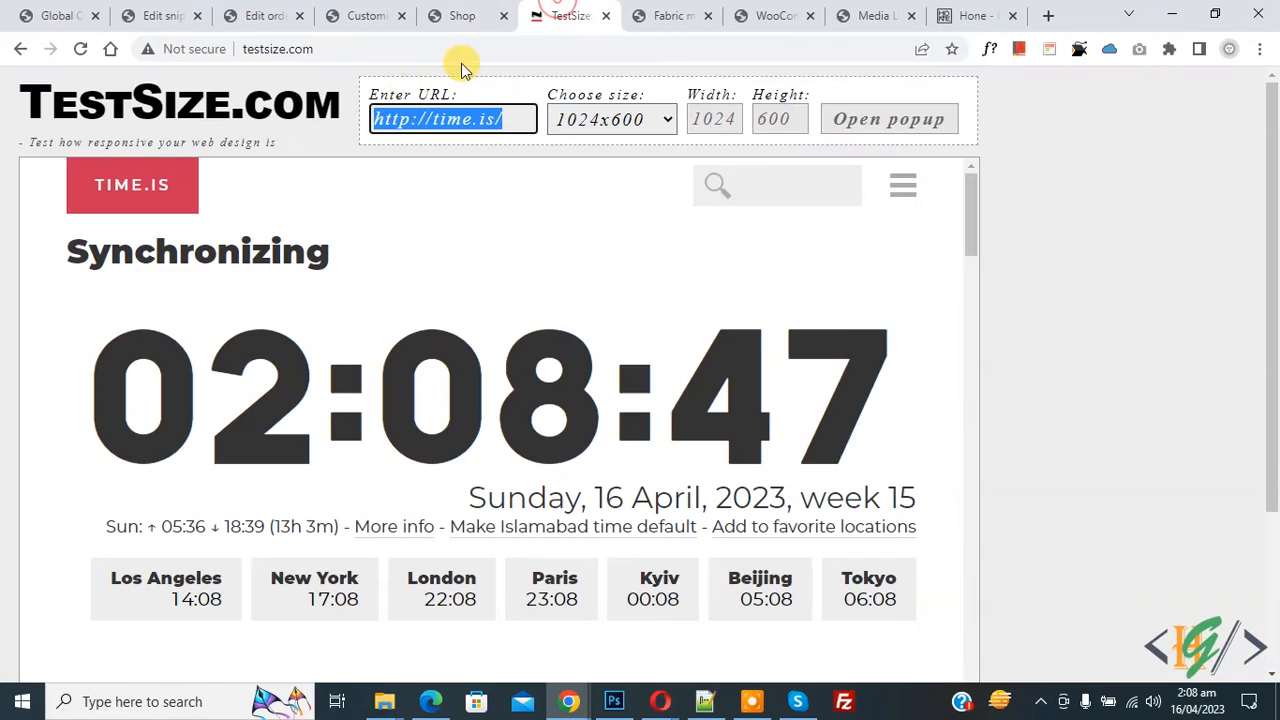
pyautogui.click(712, 120)
pyautogui.write('400')
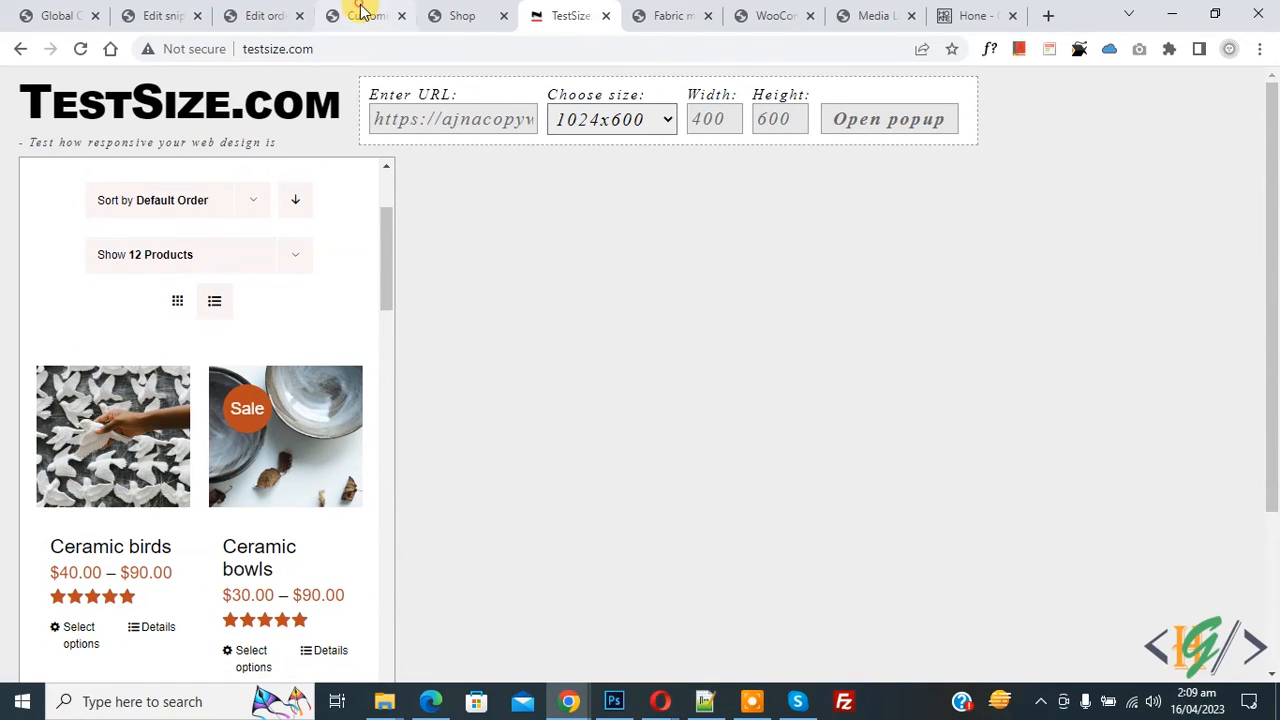
pyautogui.click(364, 16)
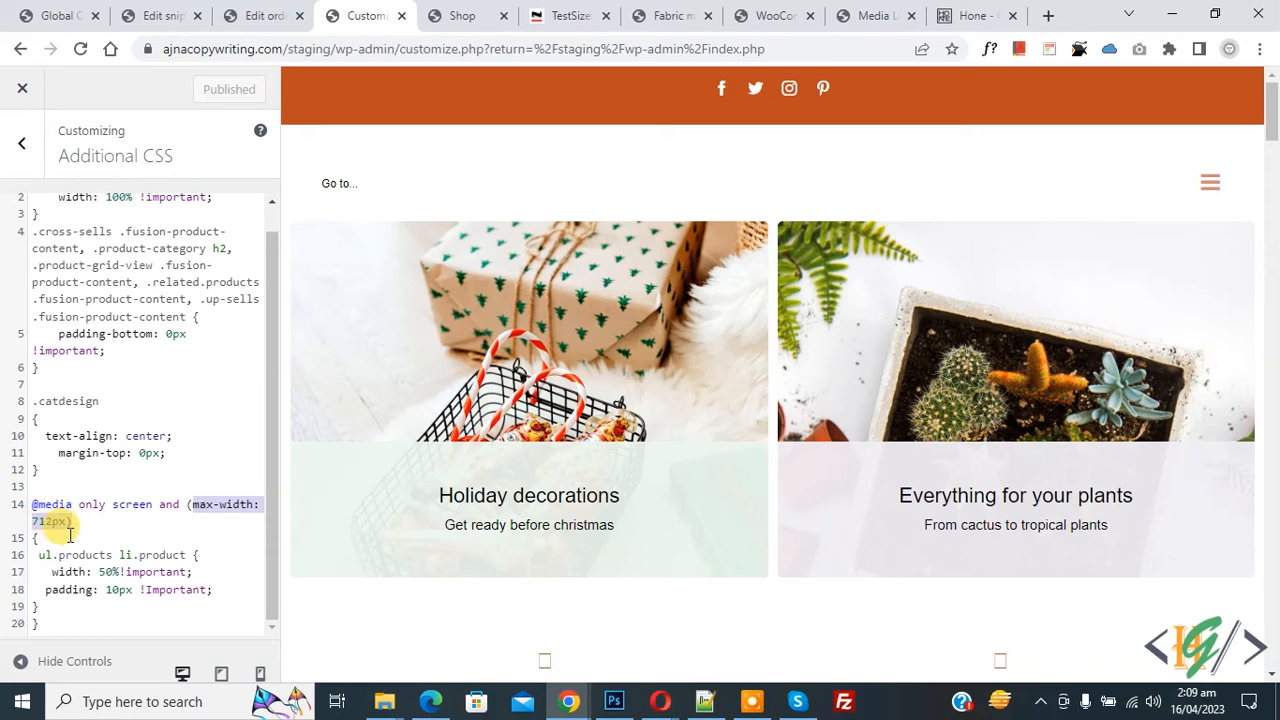
pyautogui.click(568, 16)
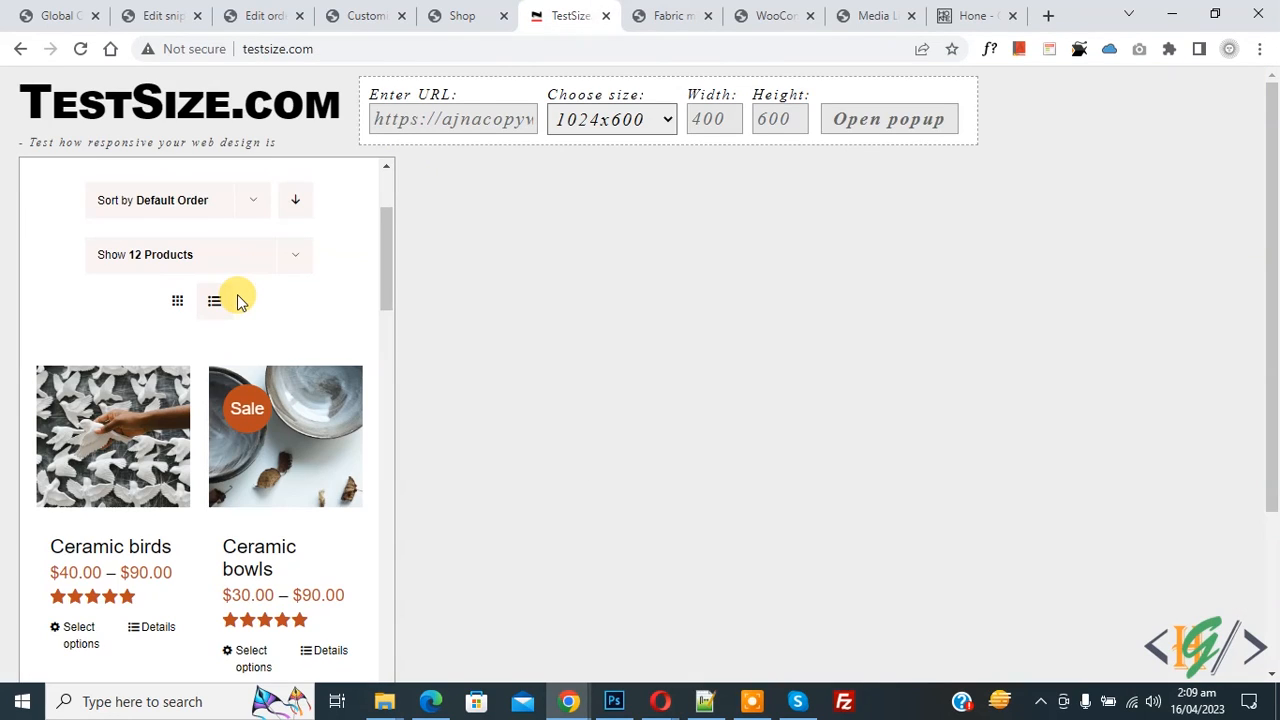